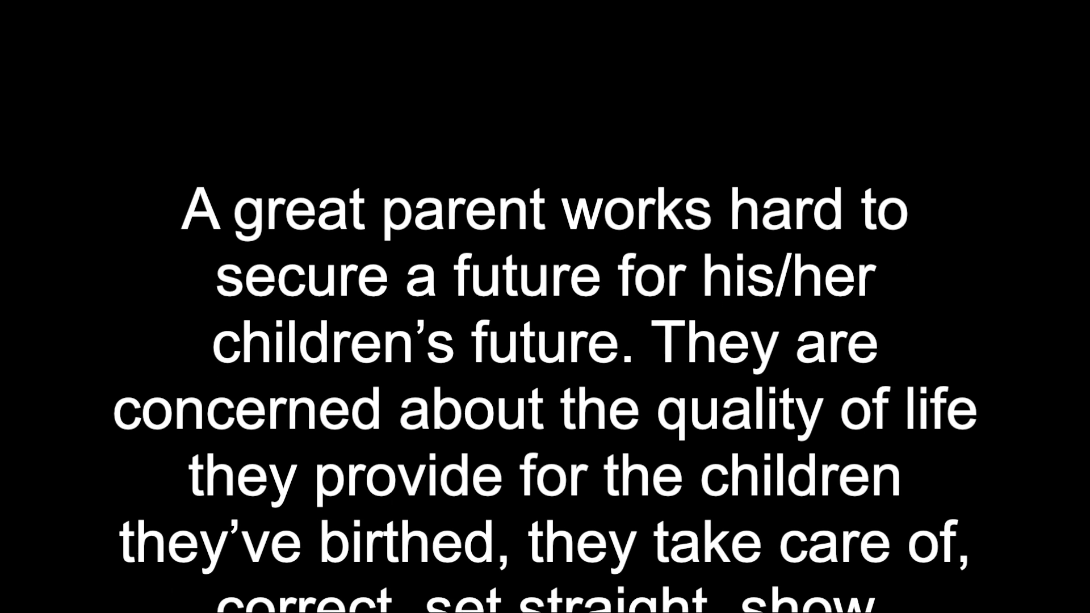
pyautogui.scroll(-3)
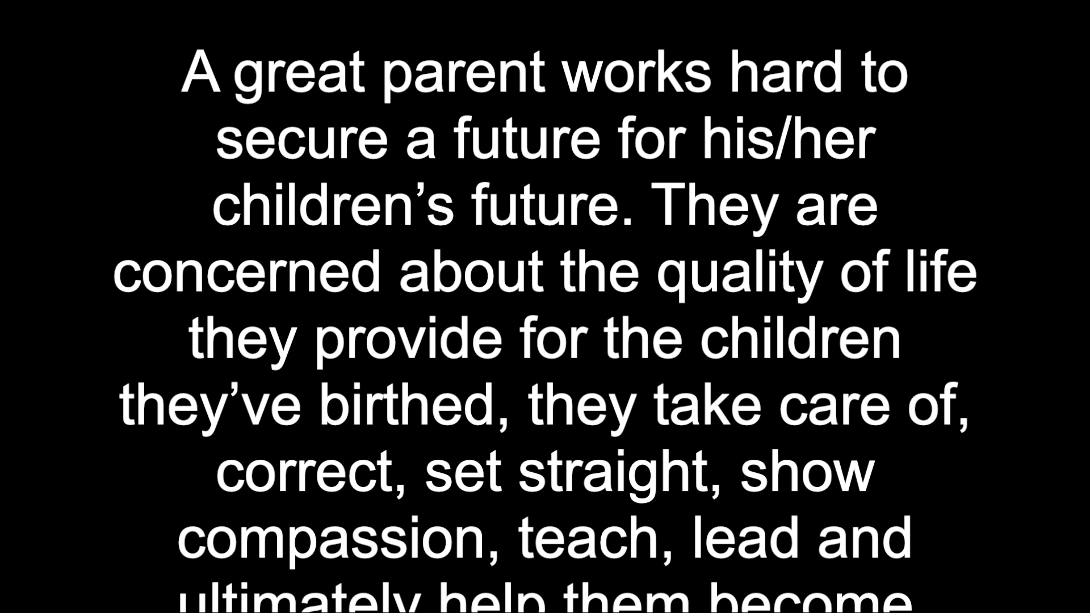
pyautogui.scroll(-3)
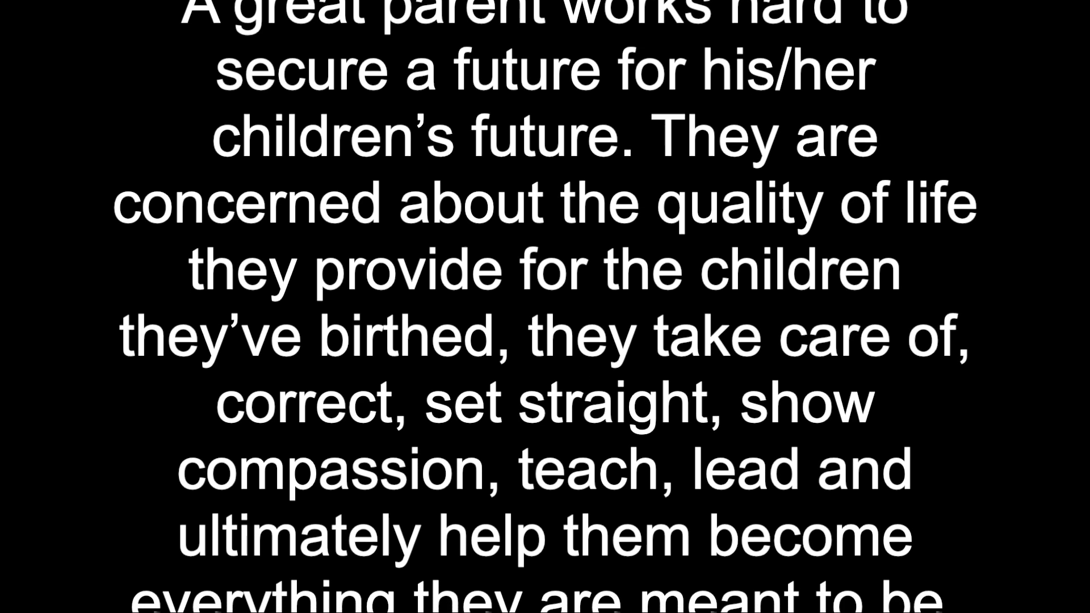
pyautogui.scroll(-3)
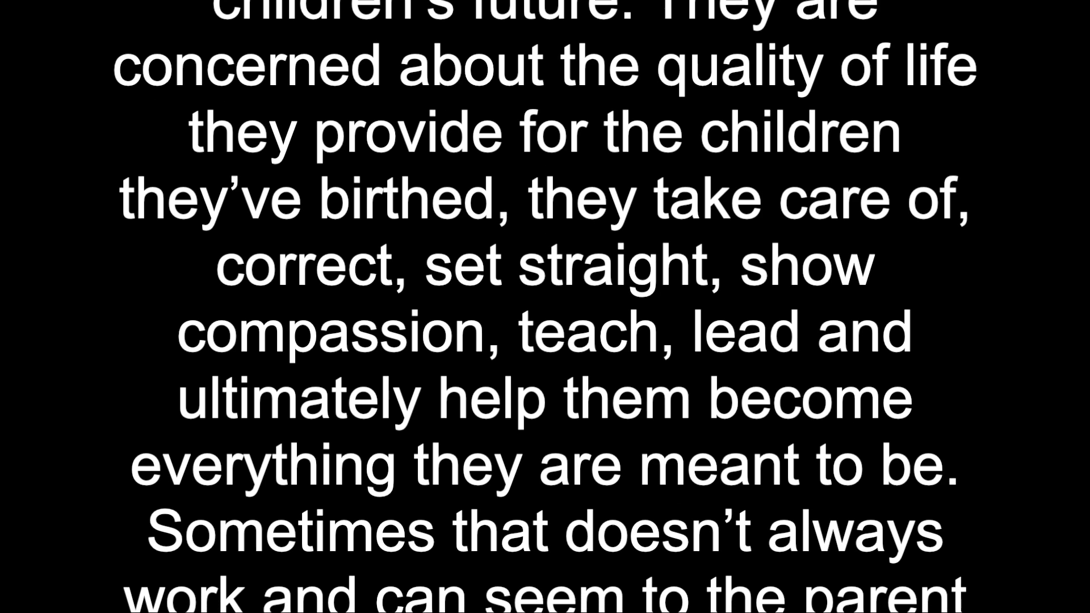
pyautogui.scroll(-3)
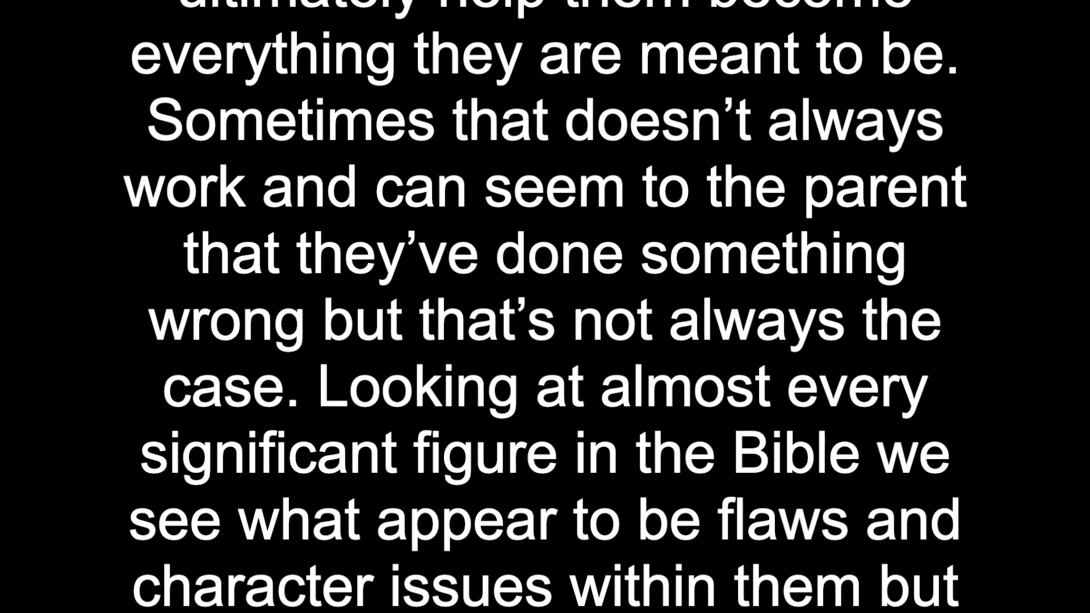
pyautogui.scroll(-3)
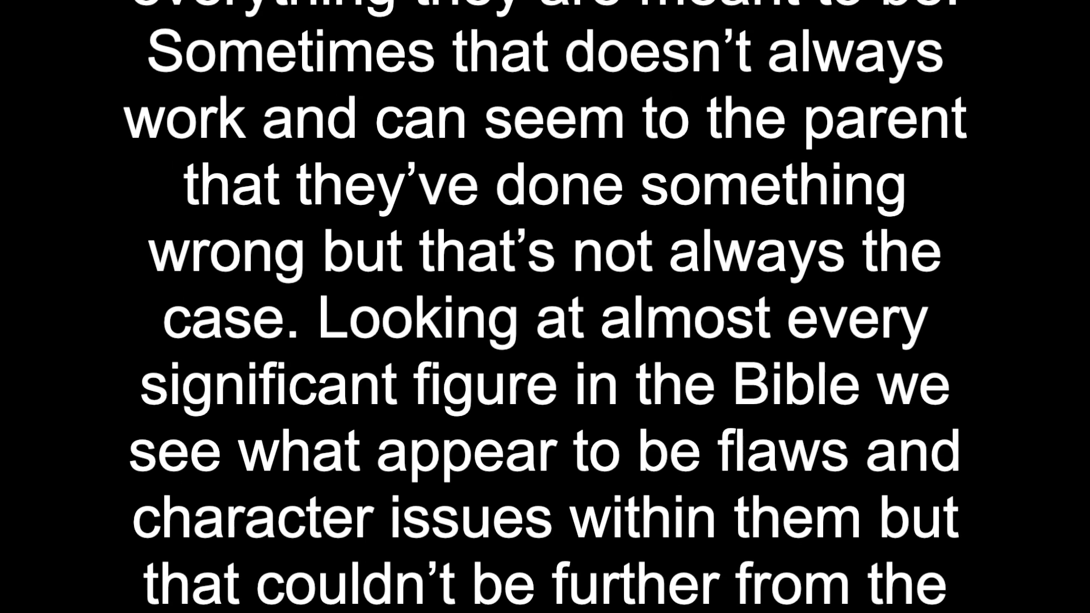
pyautogui.scroll(-3)
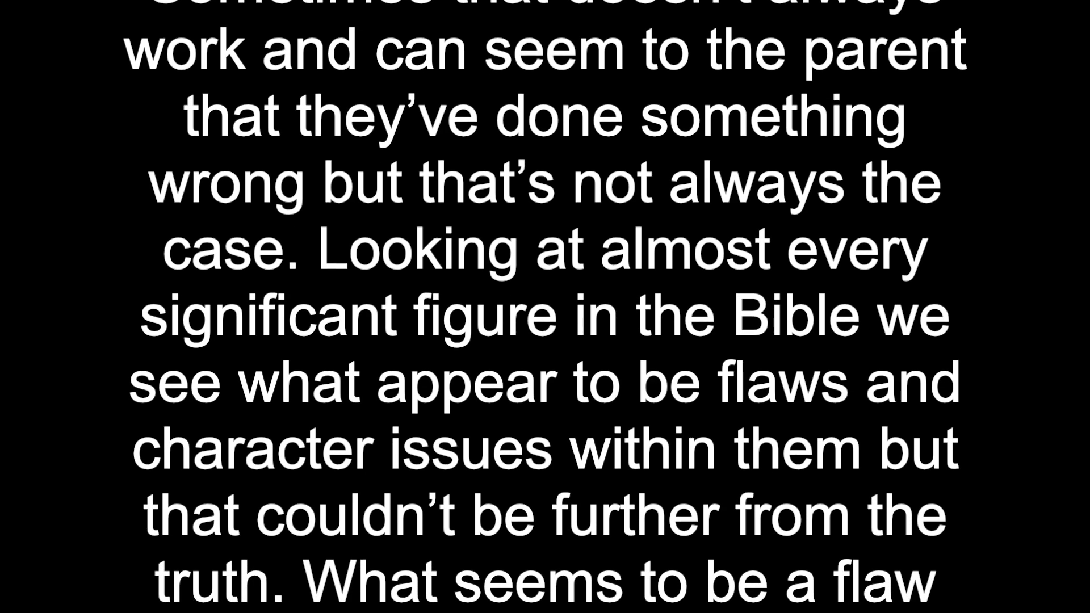
pyautogui.scroll(-3)
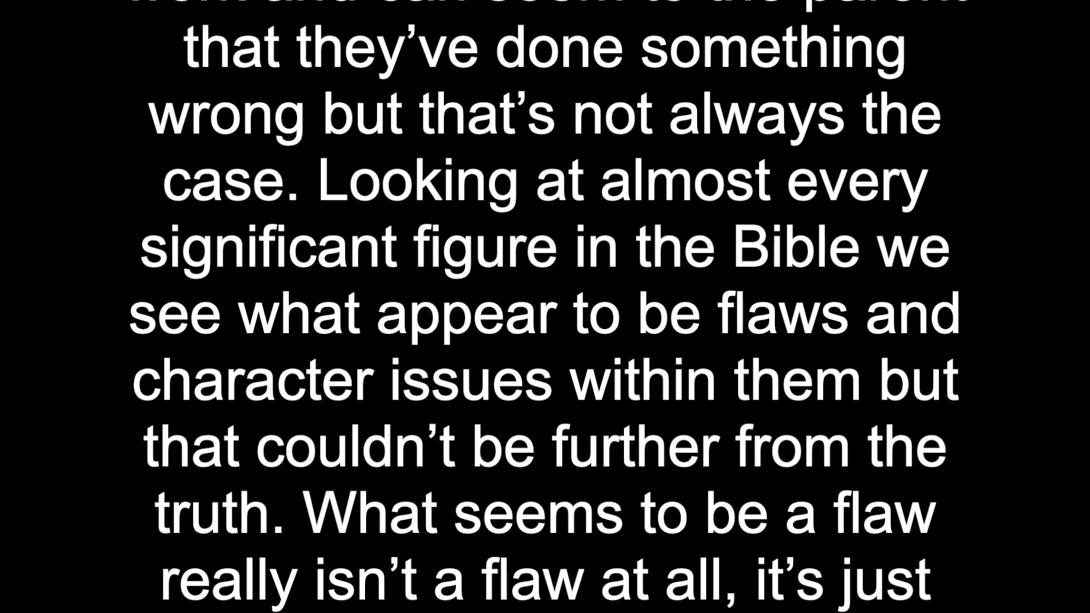
pyautogui.scroll(-3)
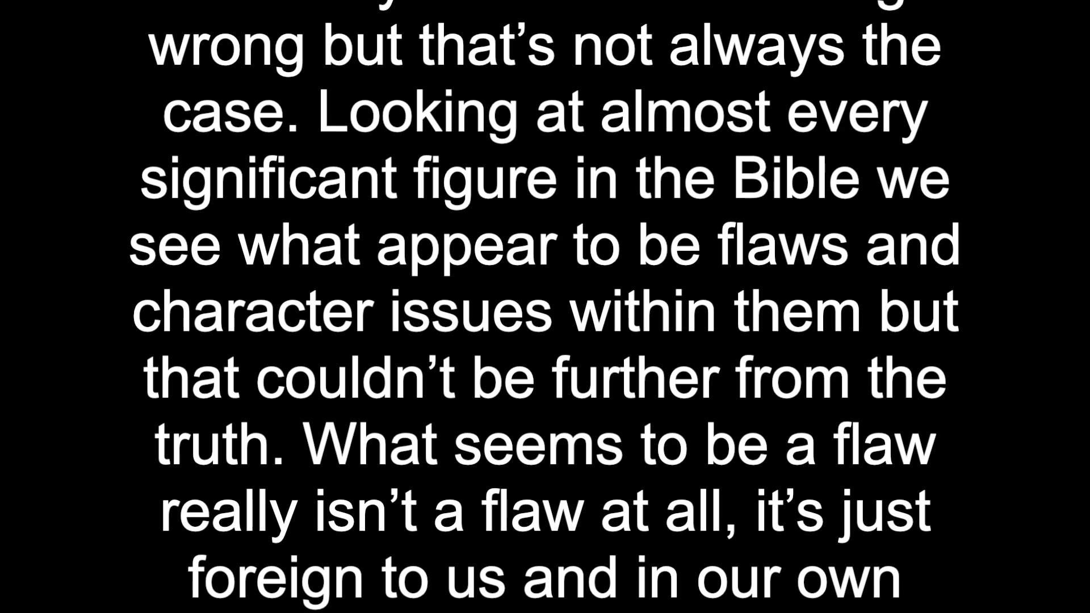
pyautogui.scroll(-3)
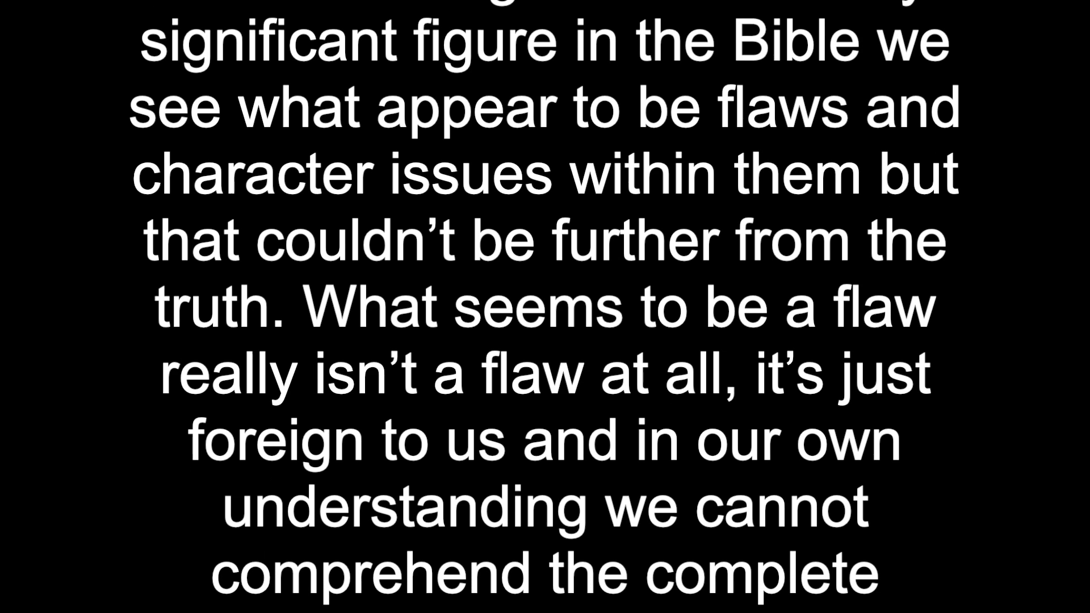
pyautogui.scroll(-3)
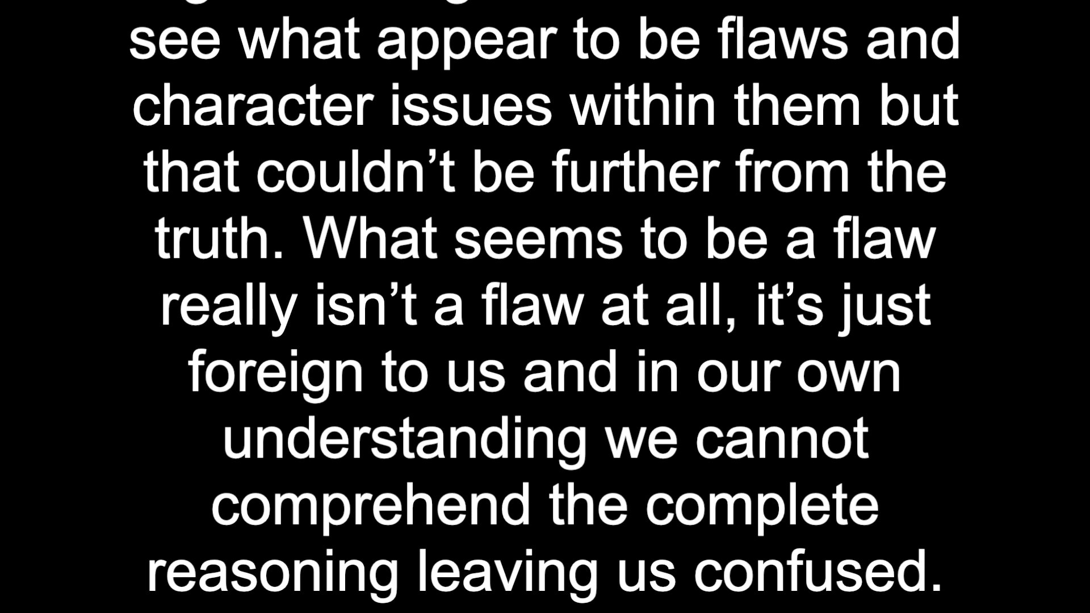
pyautogui.scroll(-3)
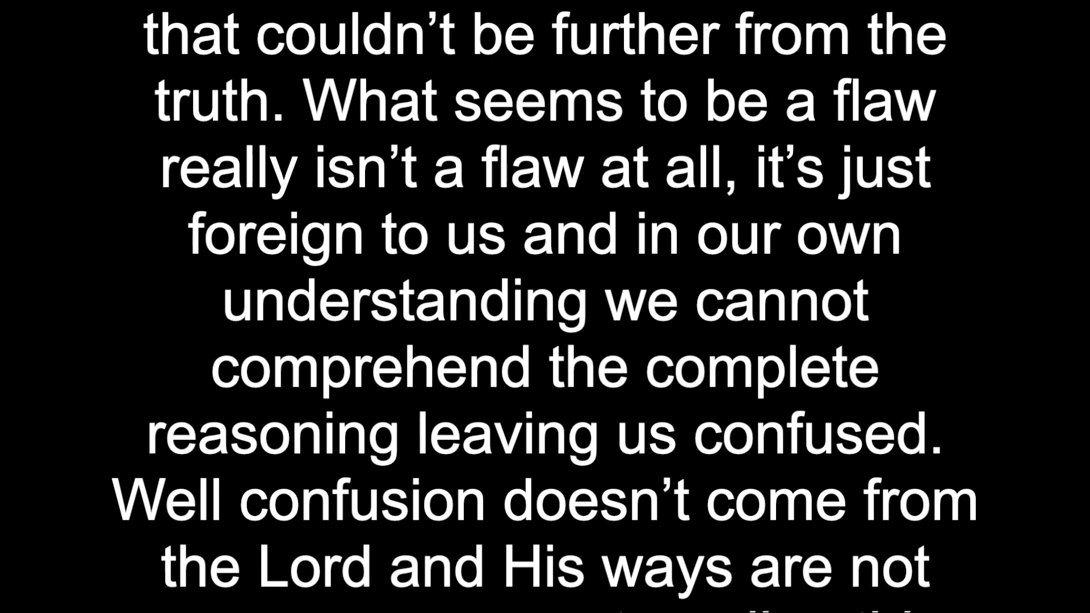
pyautogui.scroll(-3)
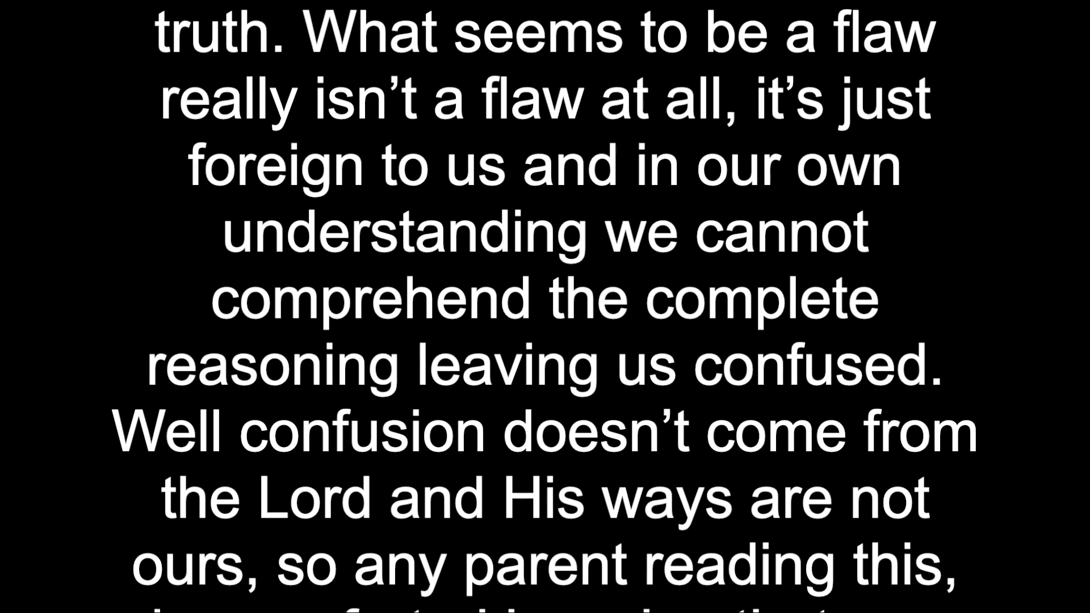
pyautogui.scroll(-3)
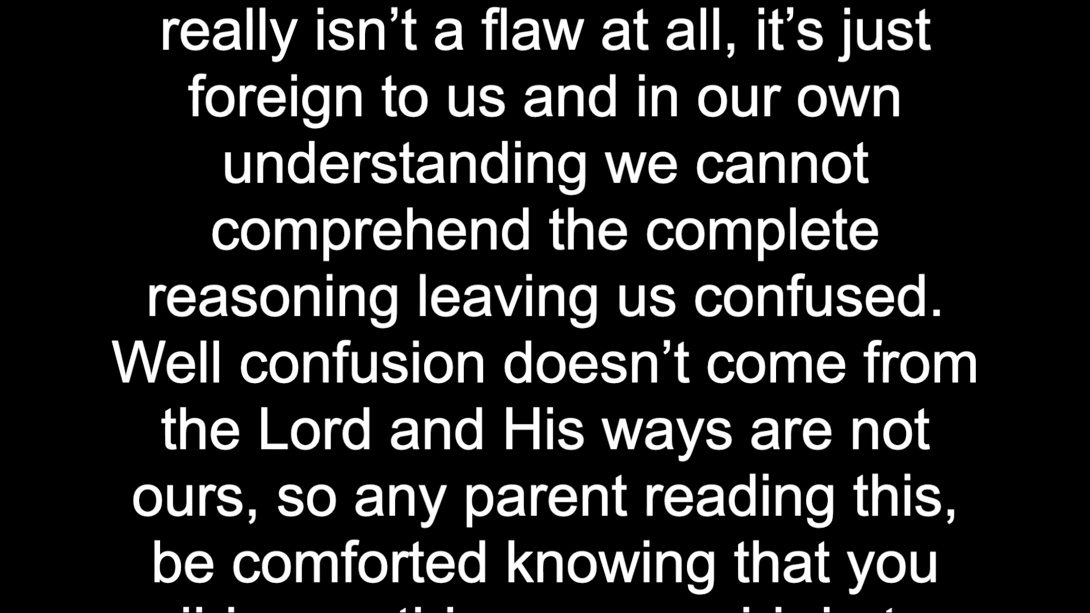
pyautogui.scroll(-3)
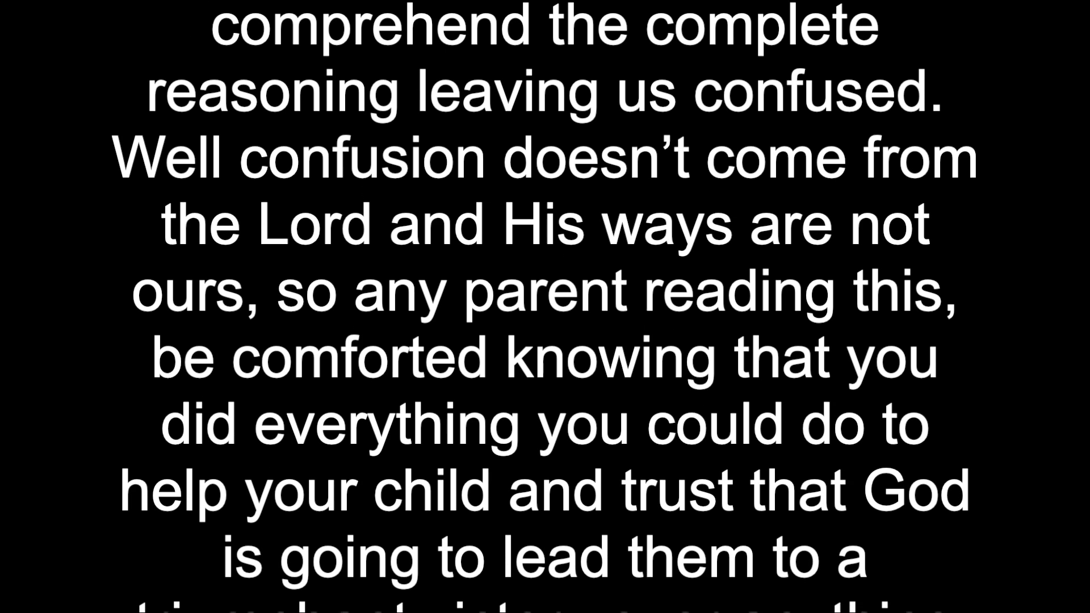
pyautogui.scroll(-3)
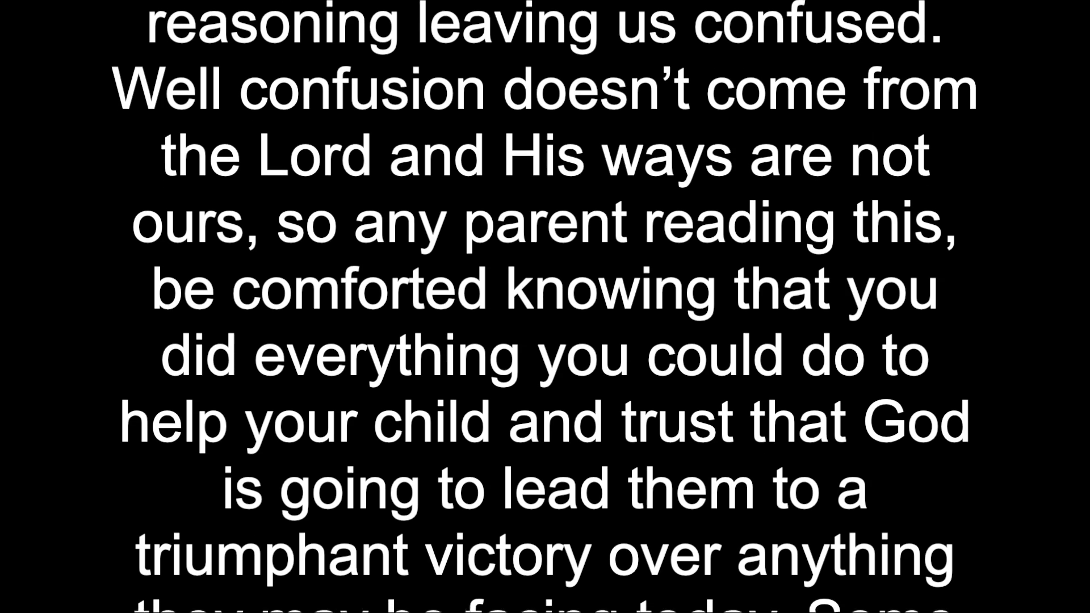
pyautogui.scroll(-3)
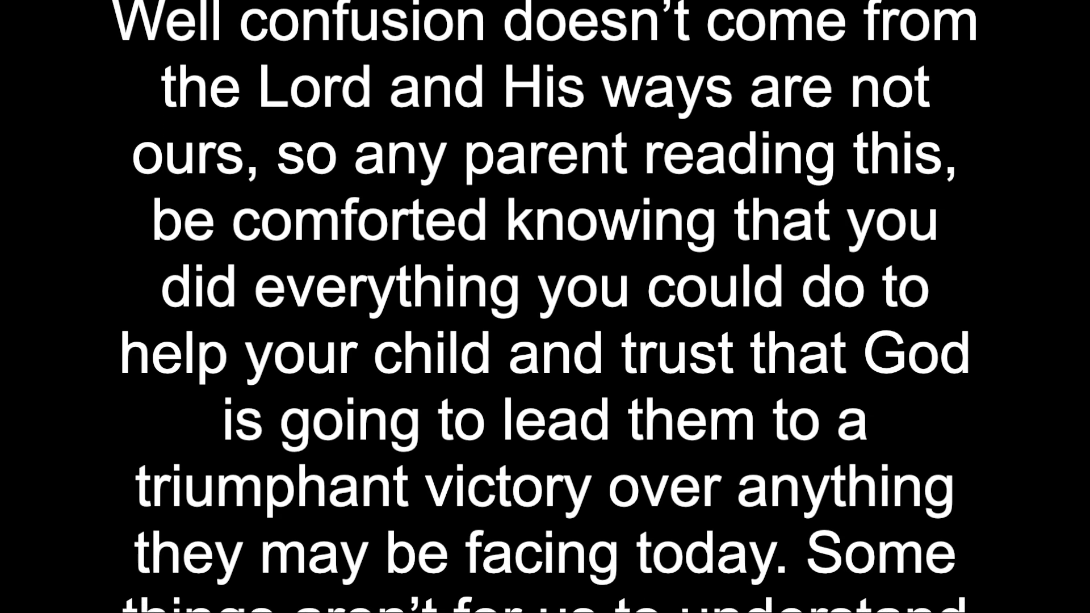
pyautogui.scroll(-3)
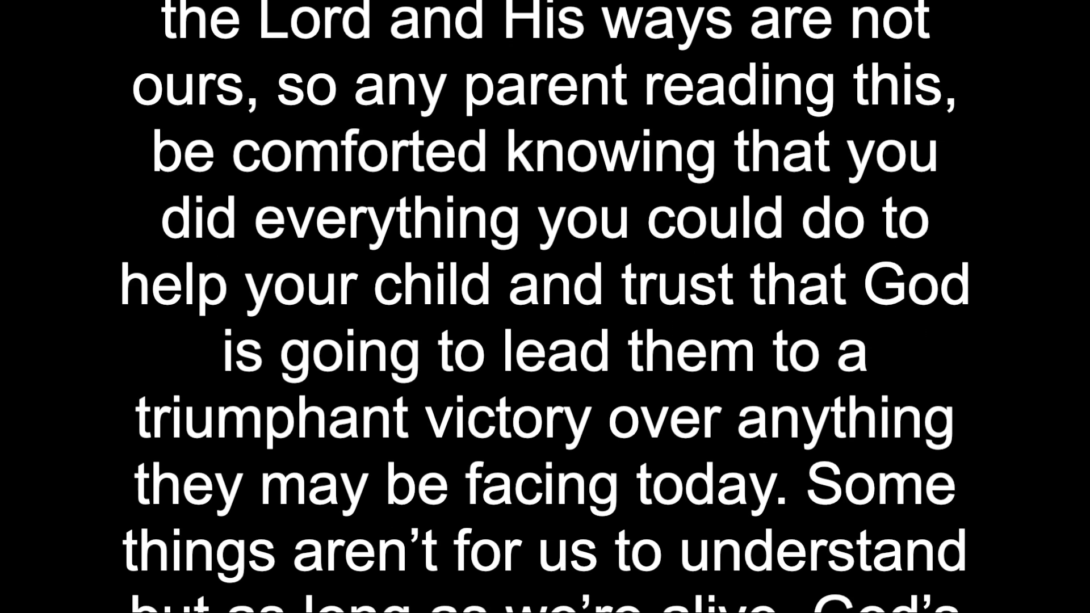
pyautogui.scroll(-3)
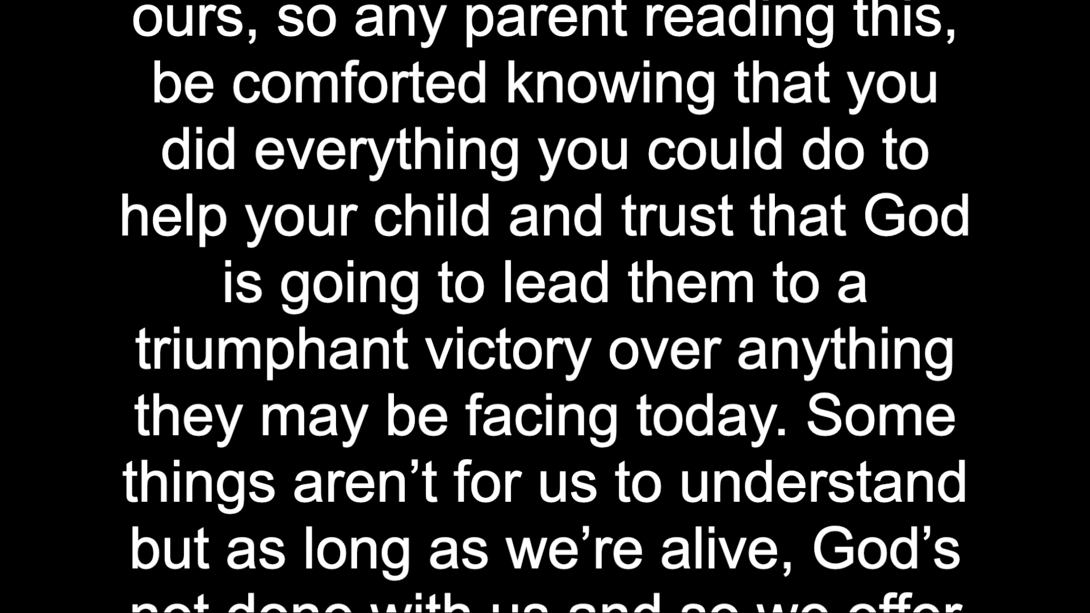
pyautogui.scroll(-3)
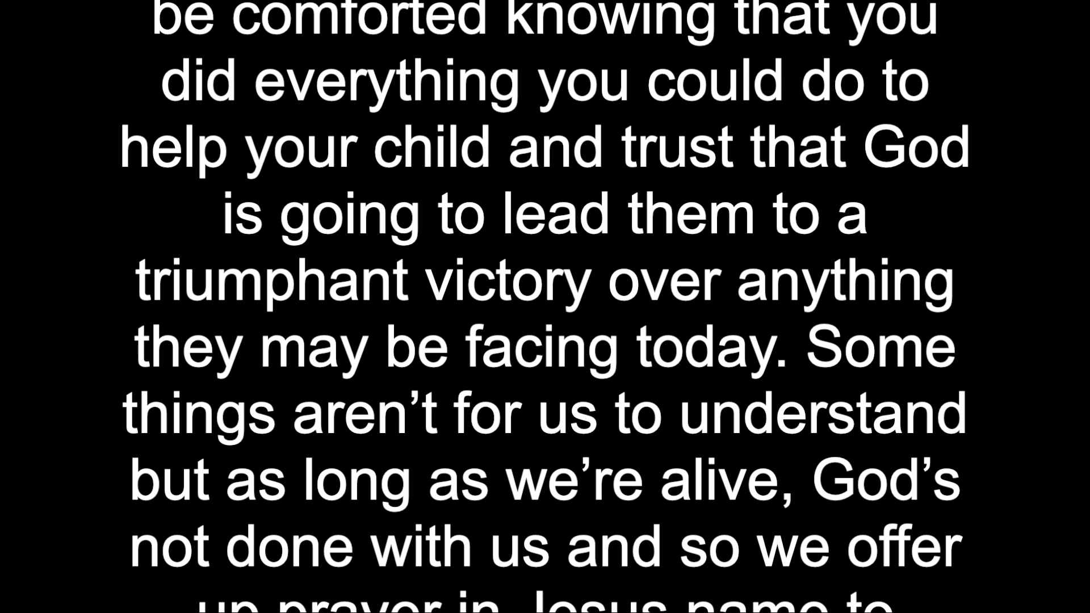
pyautogui.scroll(-3)
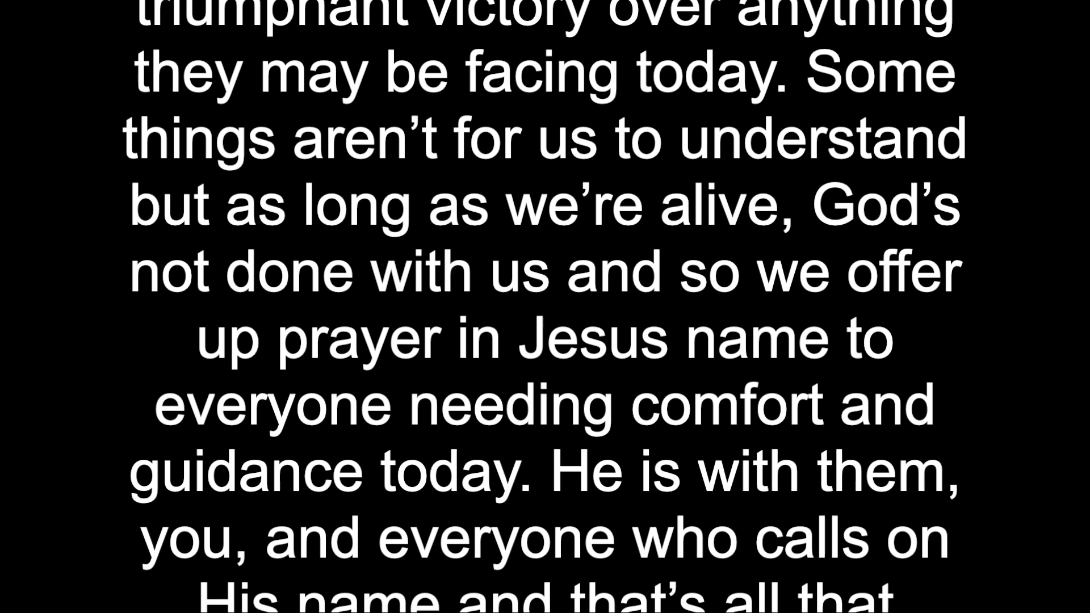
pyautogui.scroll(-3)
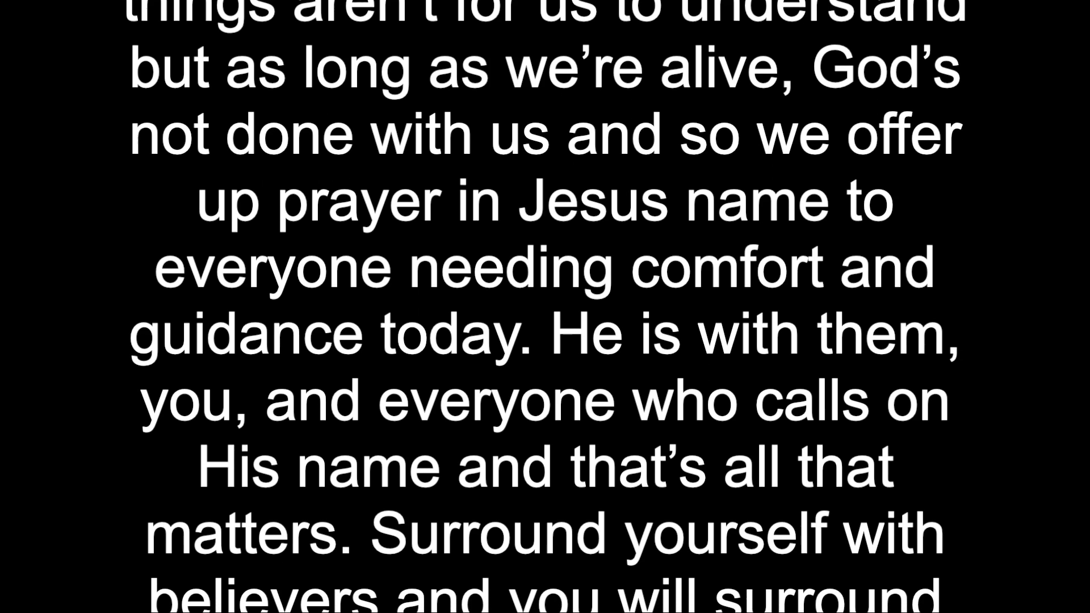
pyautogui.scroll(-3)
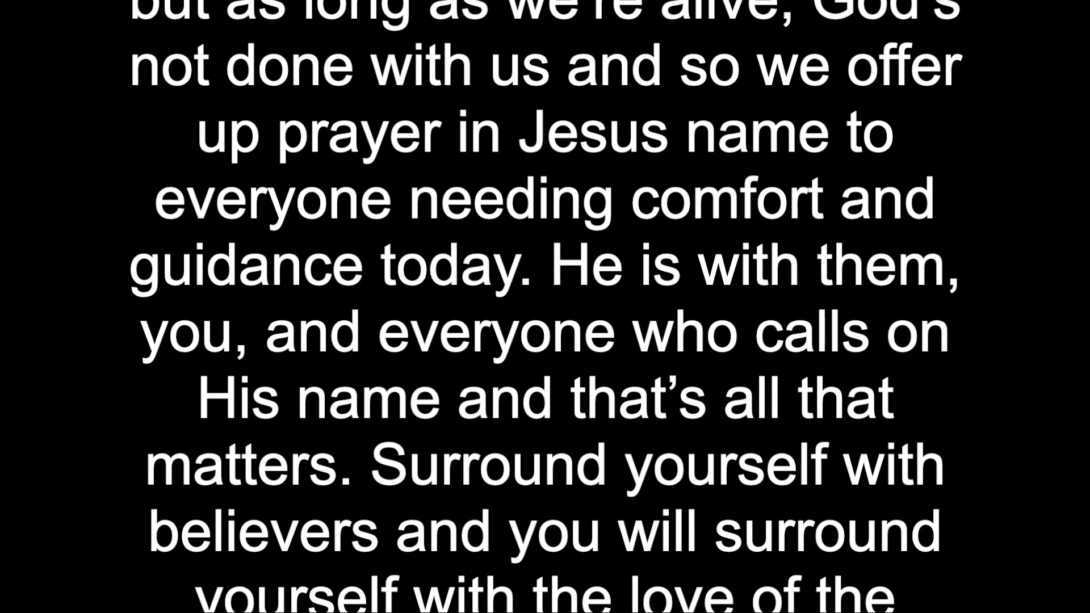
pyautogui.scroll(-3)
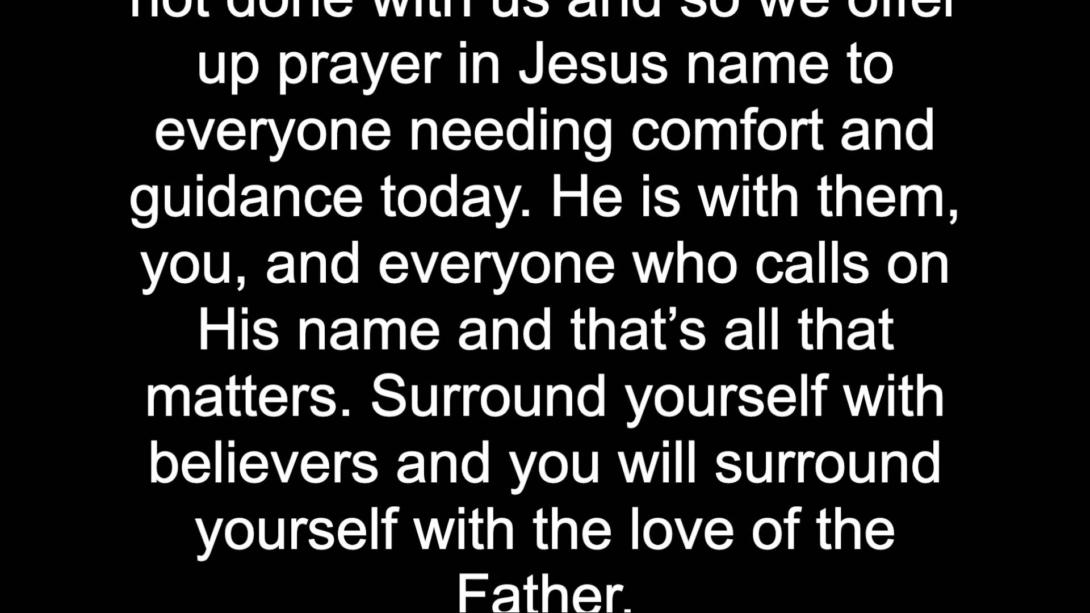